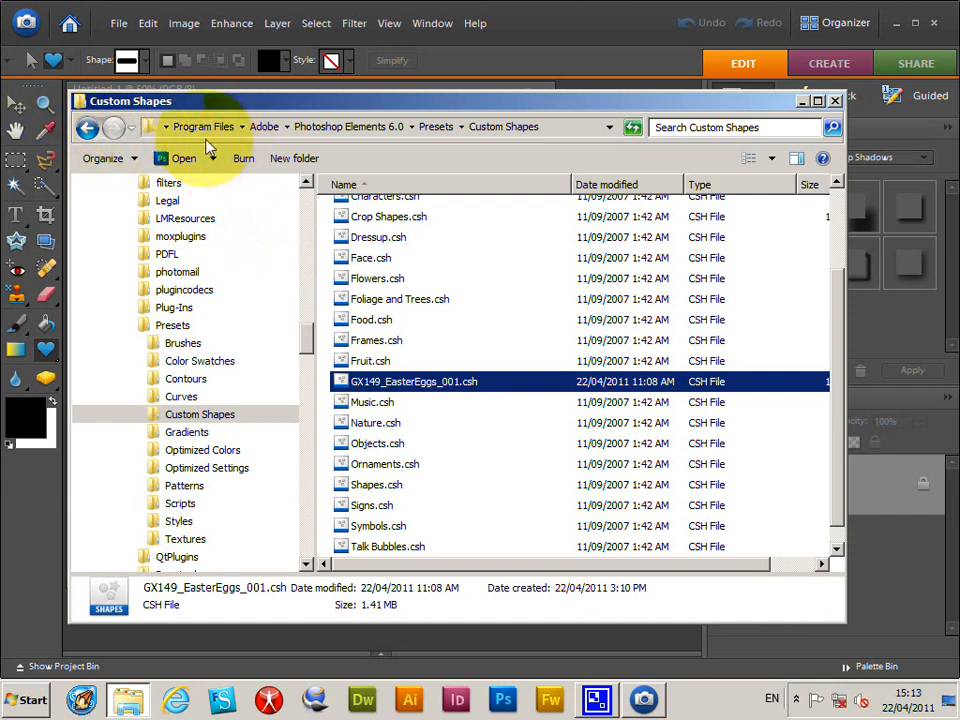
pyautogui.moveTo(388, 135)
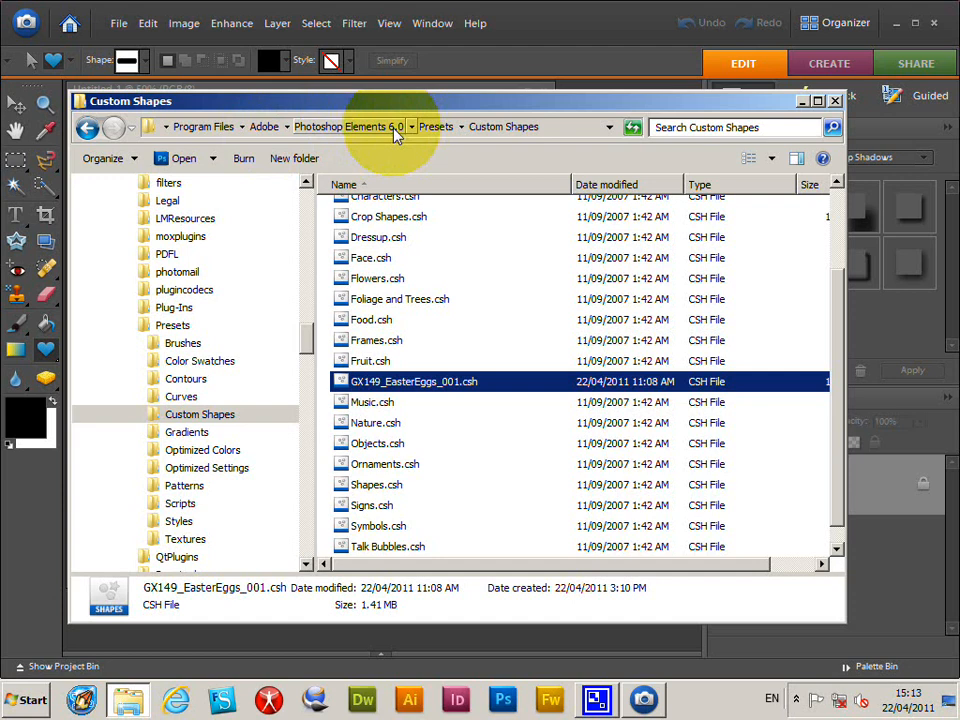
pyautogui.moveTo(457, 143)
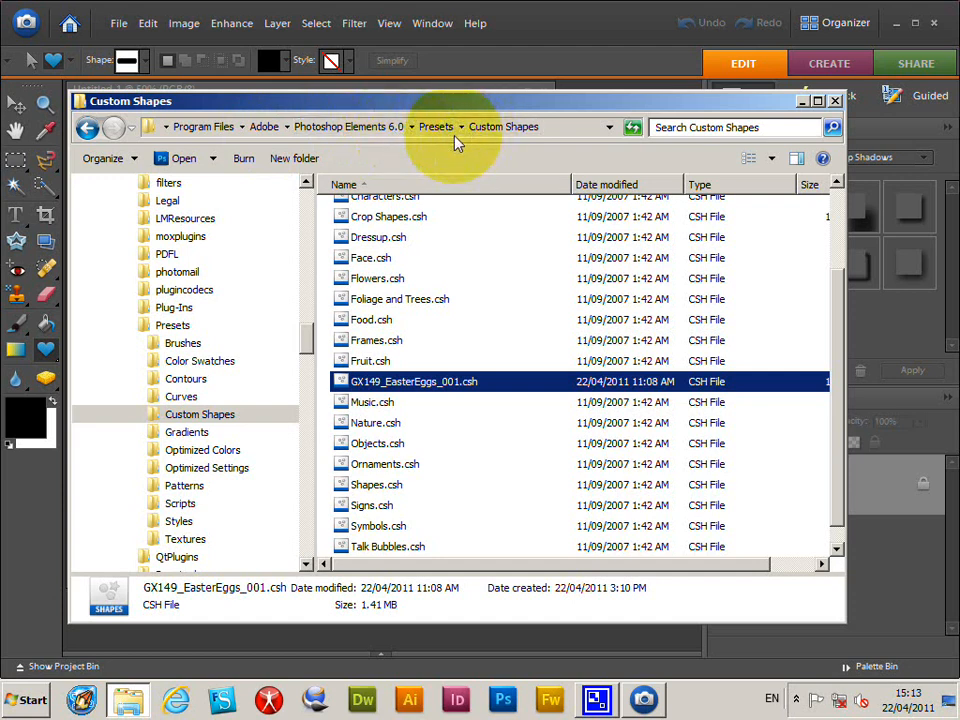
pyautogui.moveTo(330, 432)
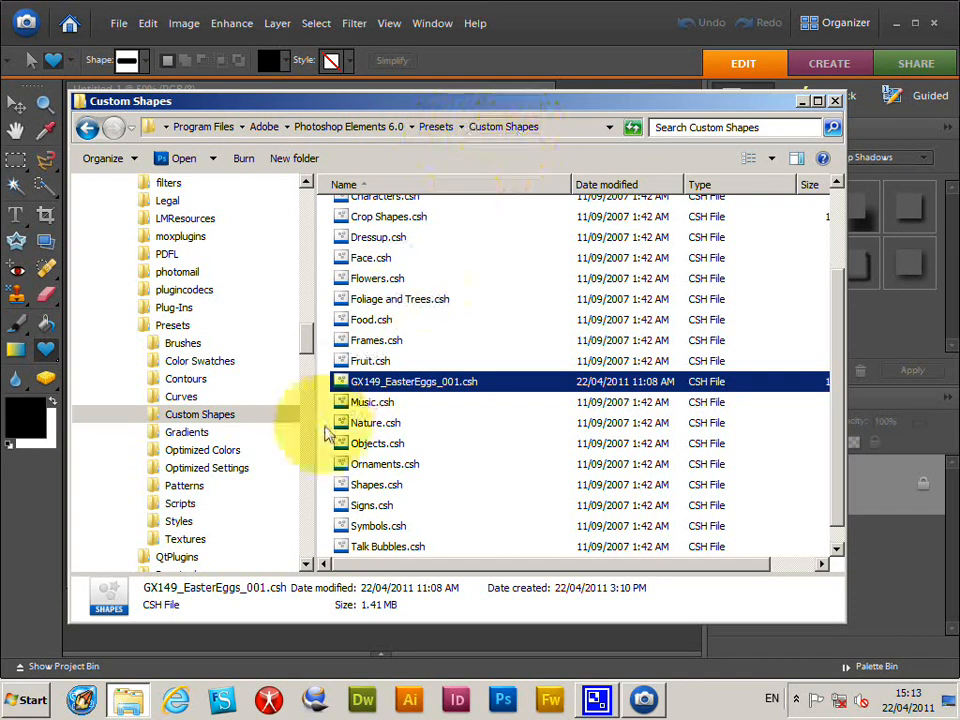
pyautogui.moveTo(473, 393)
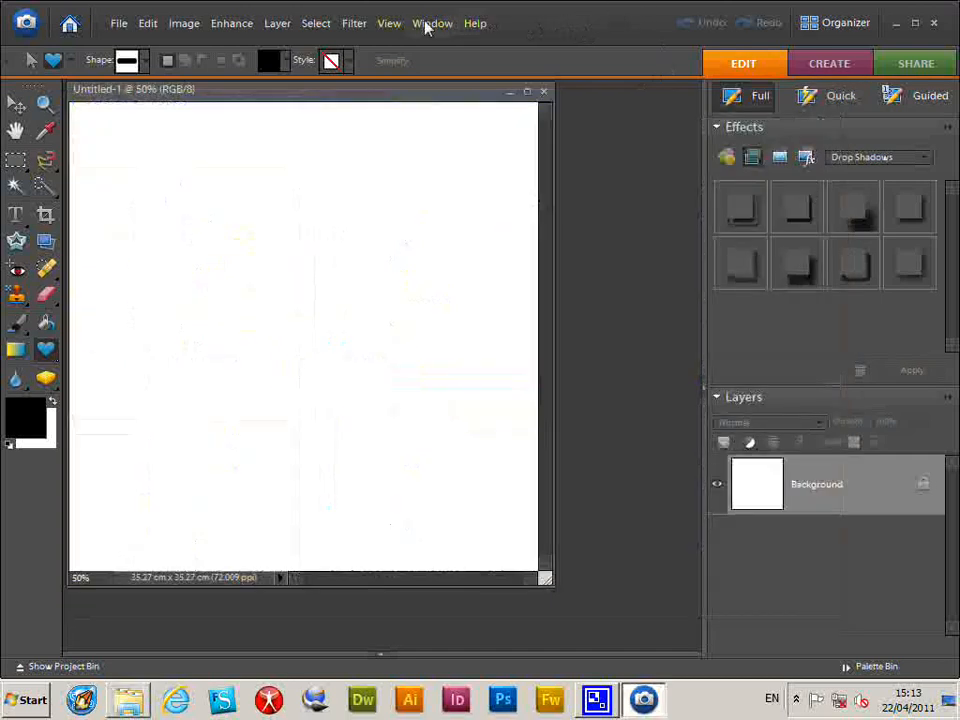
# Show the Custom Shape picker, currently listing the cartoon face shapes
pyautogui.click(128, 60)
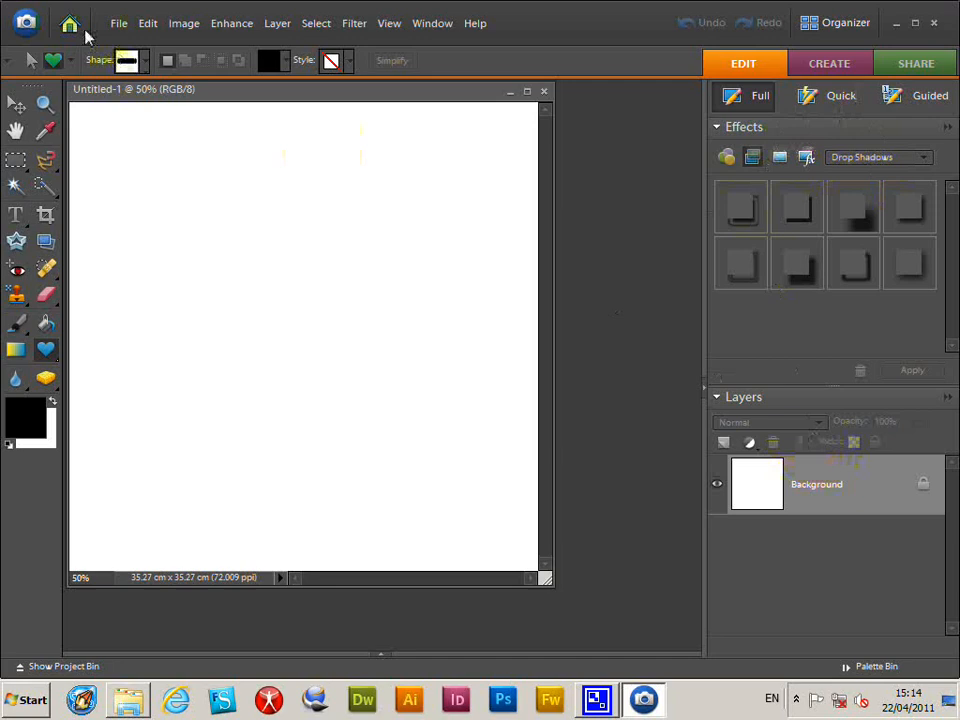
pyautogui.click(143, 60)
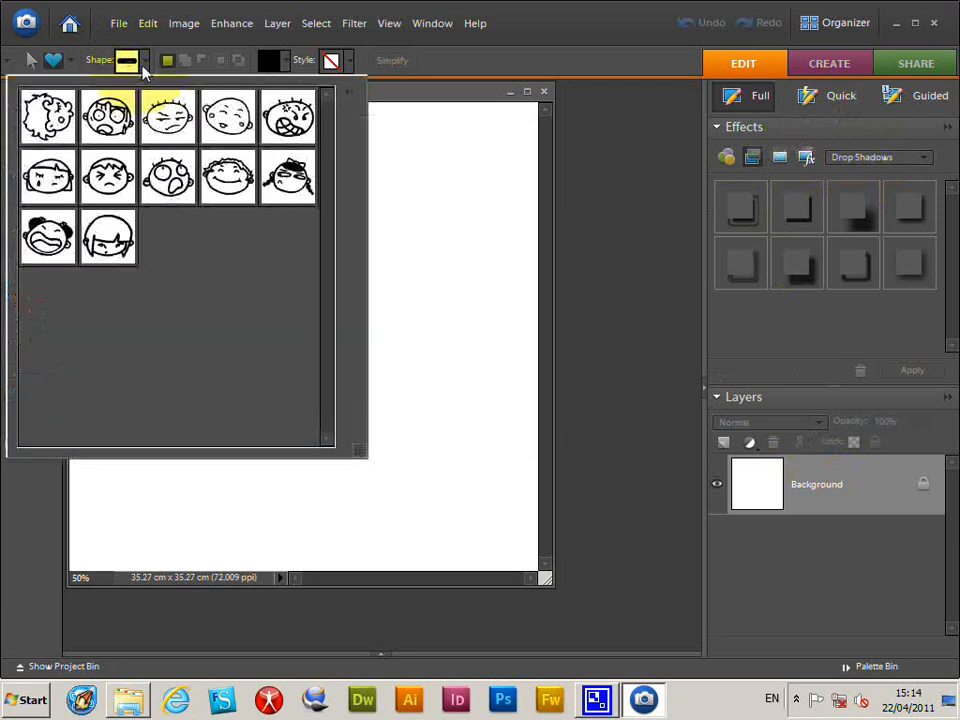
# Switch the picker to the GX149_EasterEggs_001 shape set from its menu
pyautogui.click(349, 91)
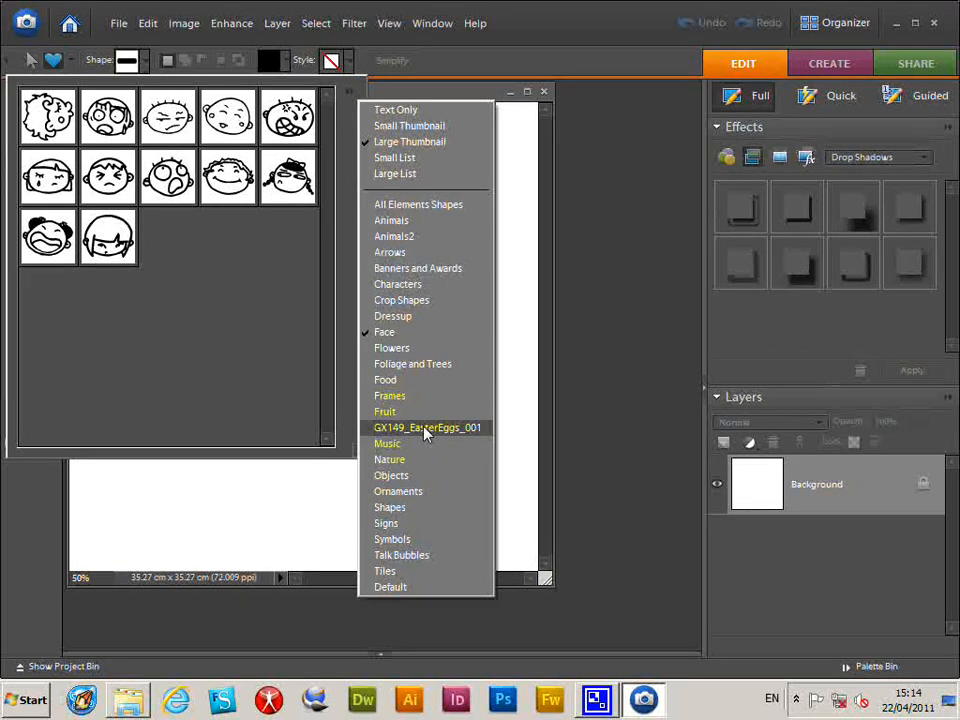
pyautogui.moveTo(450, 432)
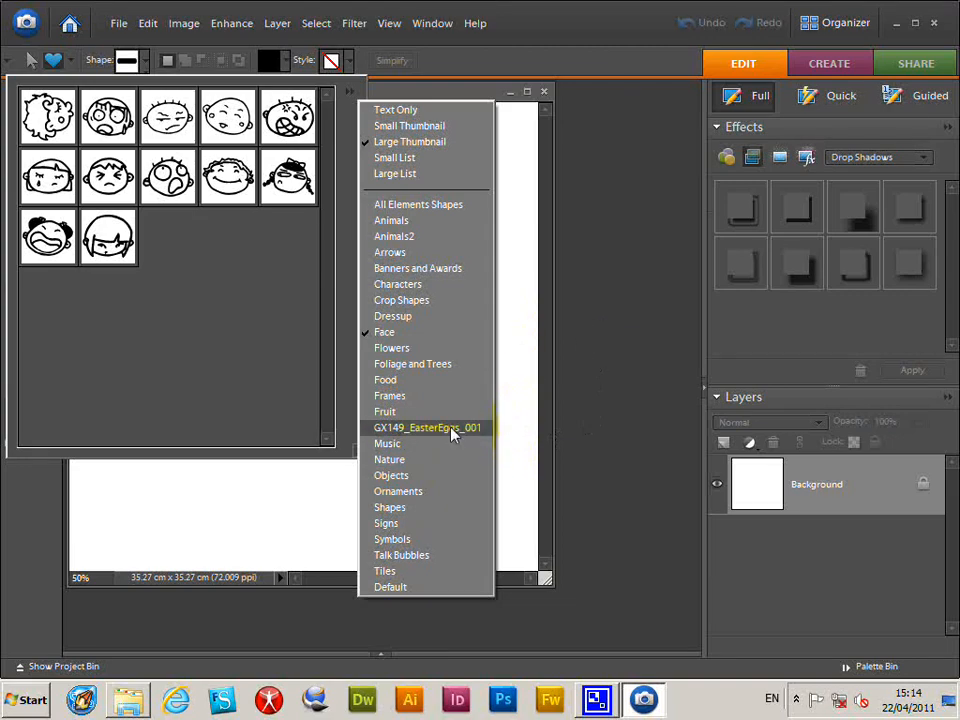
pyautogui.click(426, 427)
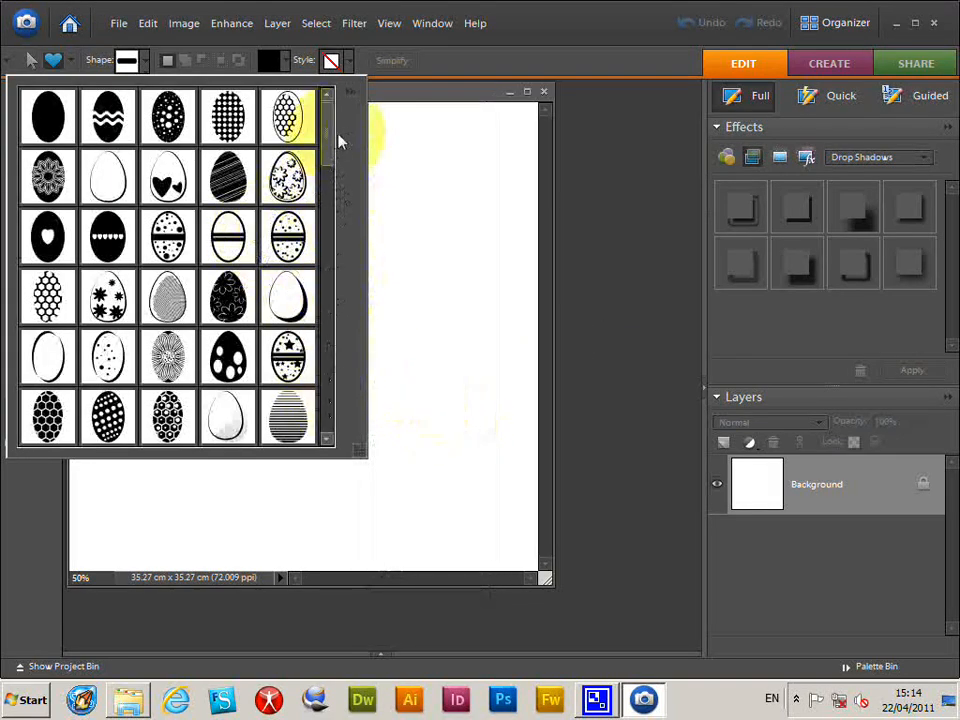
pyautogui.scroll(-3)
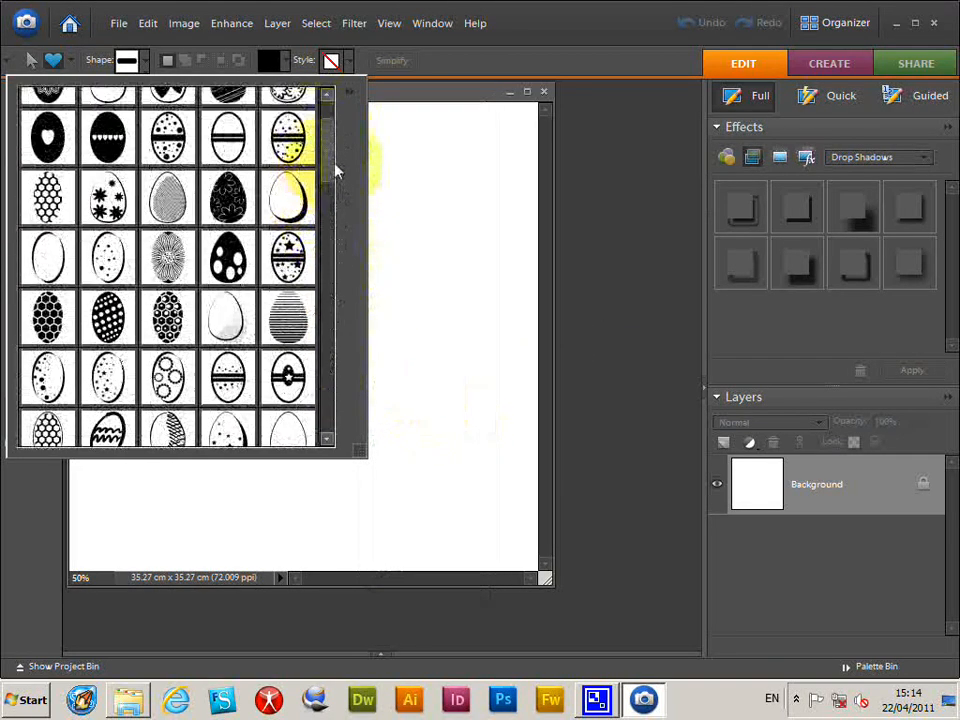
pyautogui.click(350, 92)
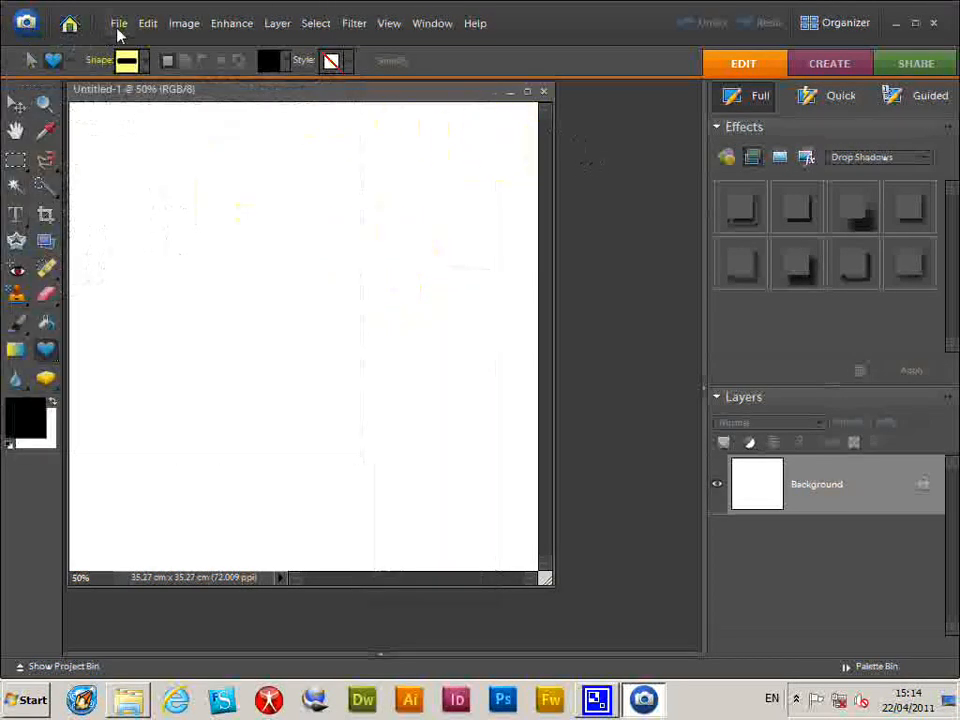
# Load GX149_EasterEggs_001.csh via File > Open and review the egg shapes now listed
pyautogui.click(118, 23)
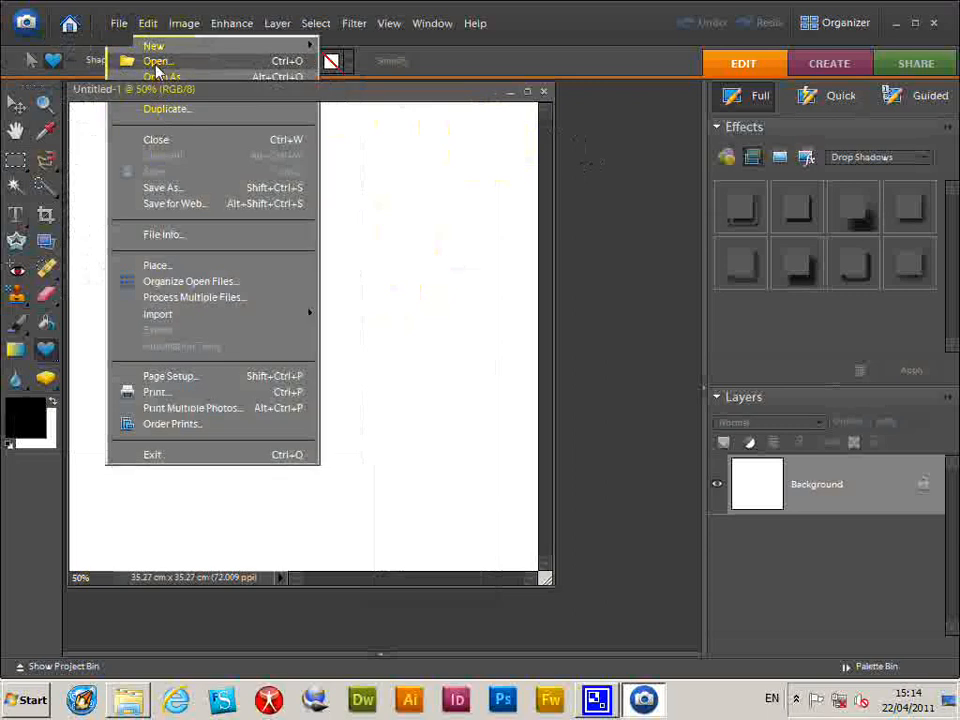
pyautogui.click(158, 61)
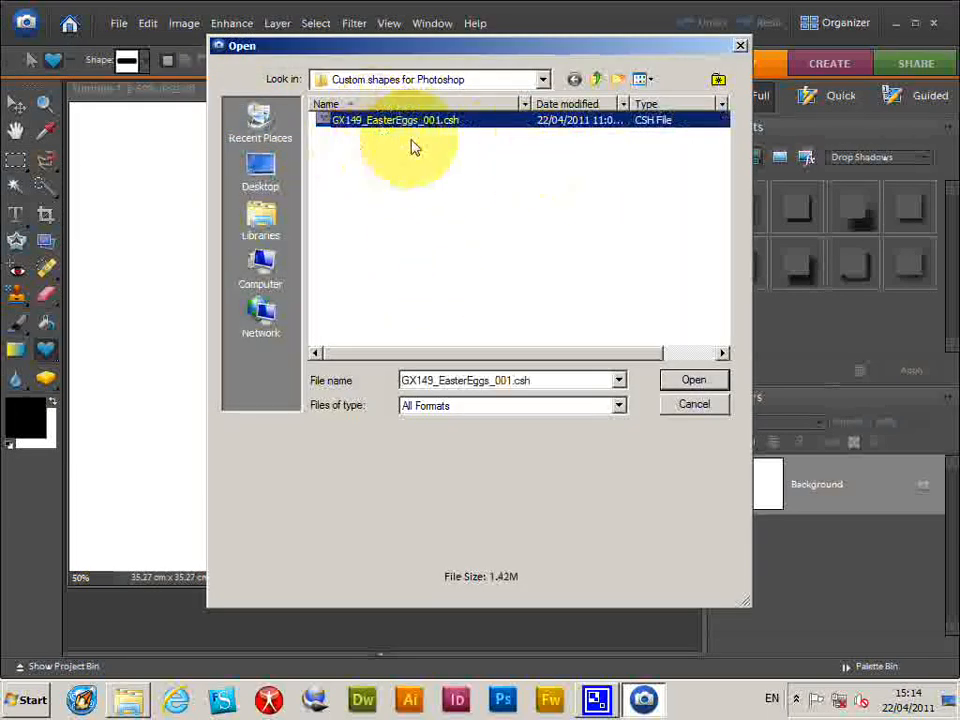
pyautogui.click(693, 379)
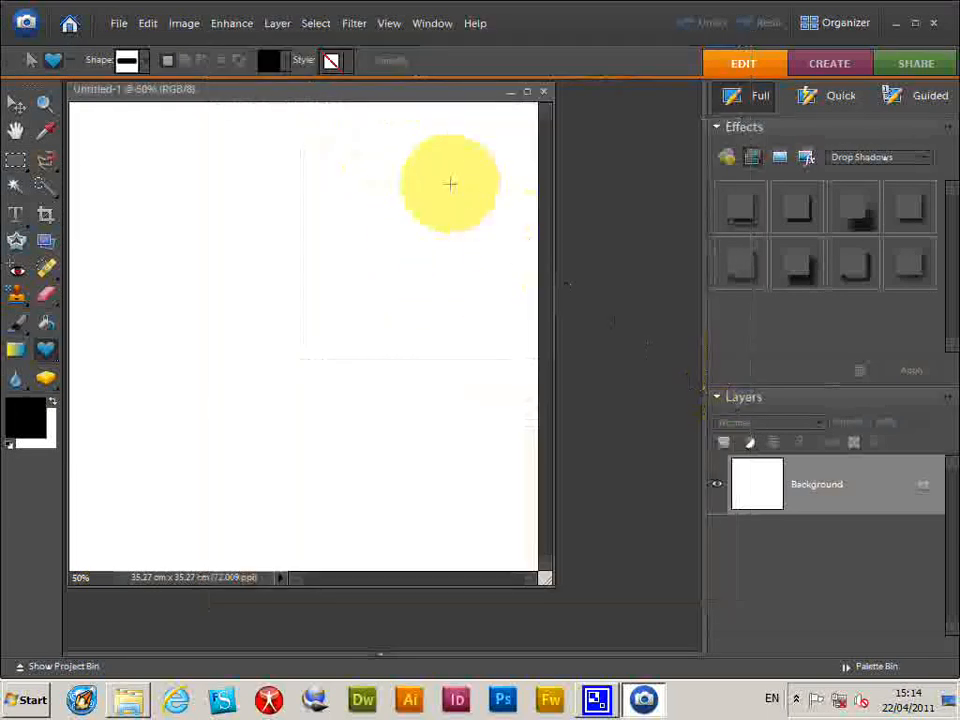
pyautogui.click(144, 61)
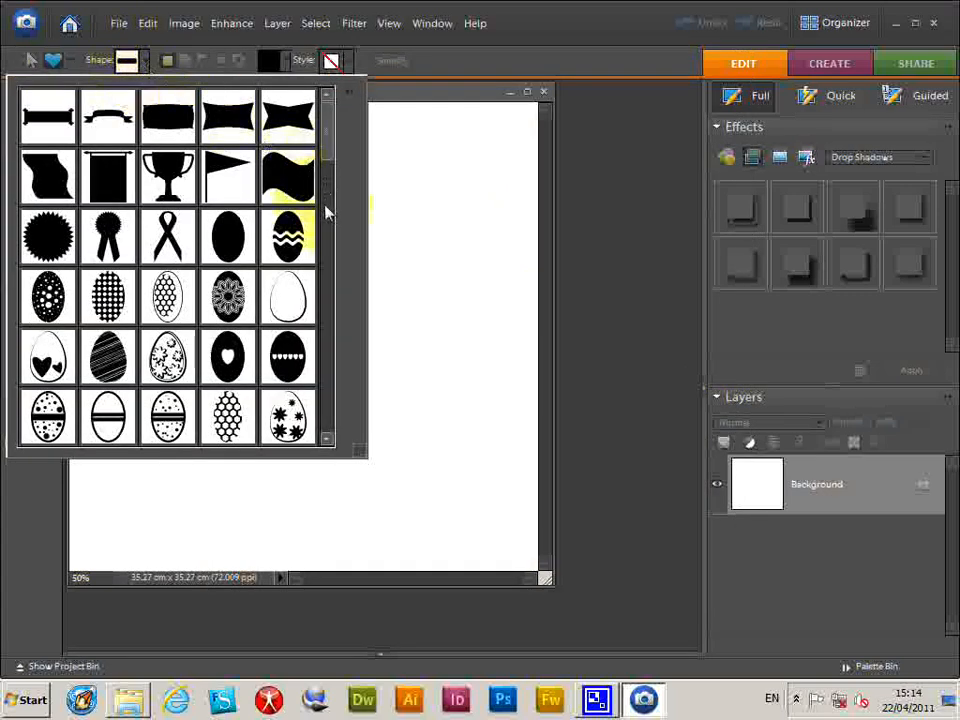
pyautogui.scroll(-3)
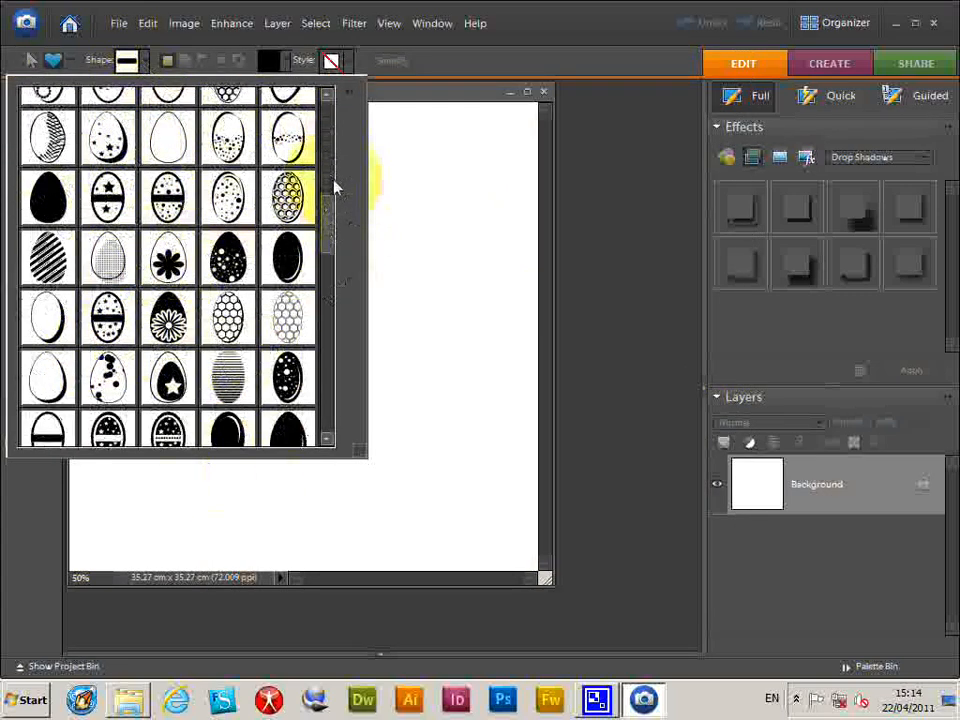